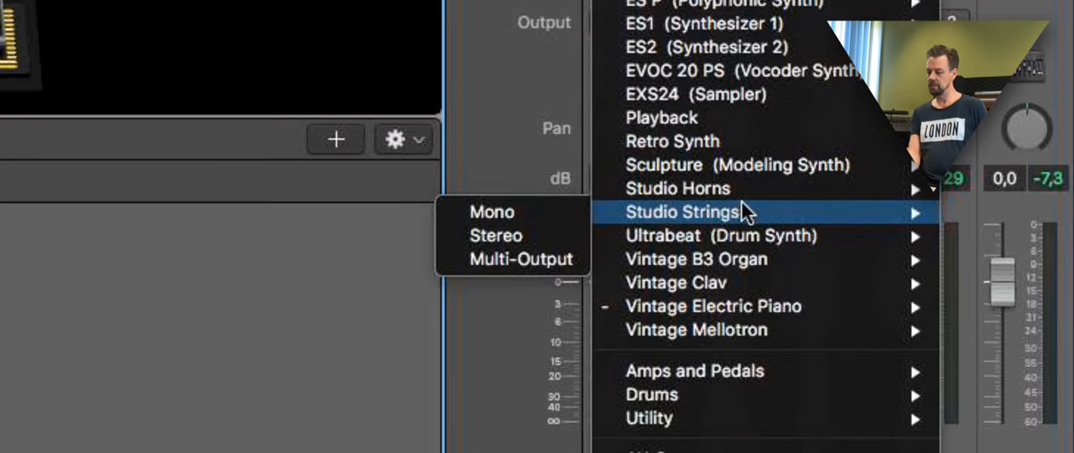
{"action": "mouse_move", "coordinate": [738, 94]}
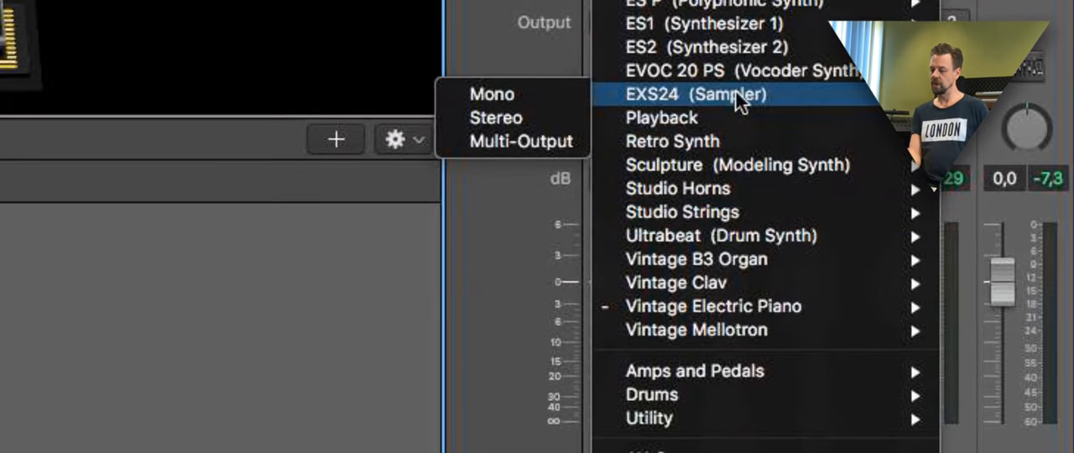
{"action": "mouse_move", "coordinate": [584, 107]}
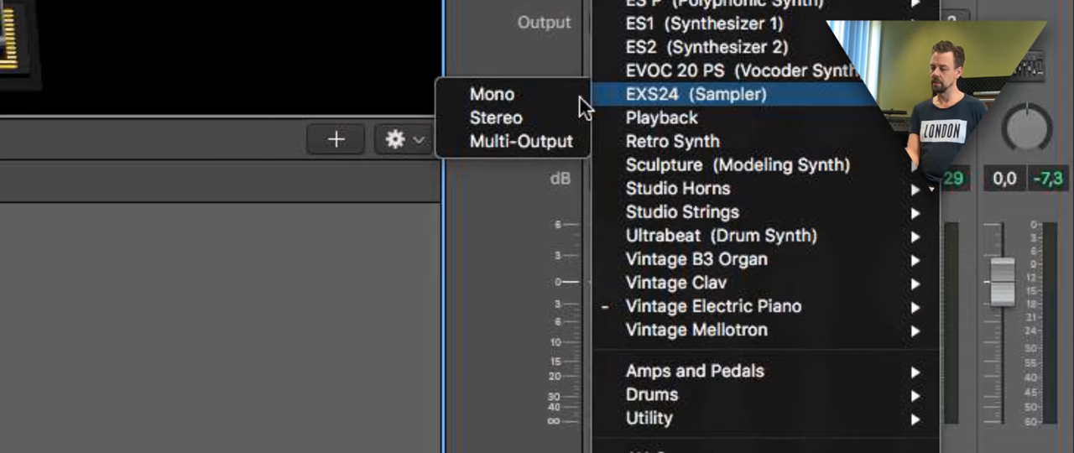
{"action": "mouse_move", "coordinate": [512, 117]}
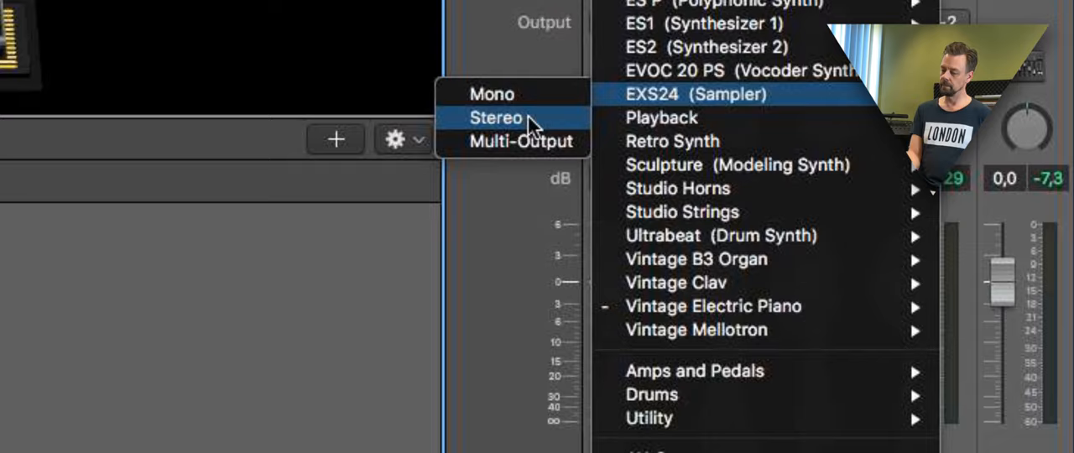
Load a stereo EXS24 sampler as the Classic Electric Piano channel strip's instrument.
{"action": "left_click", "coordinate": [695, 94]}
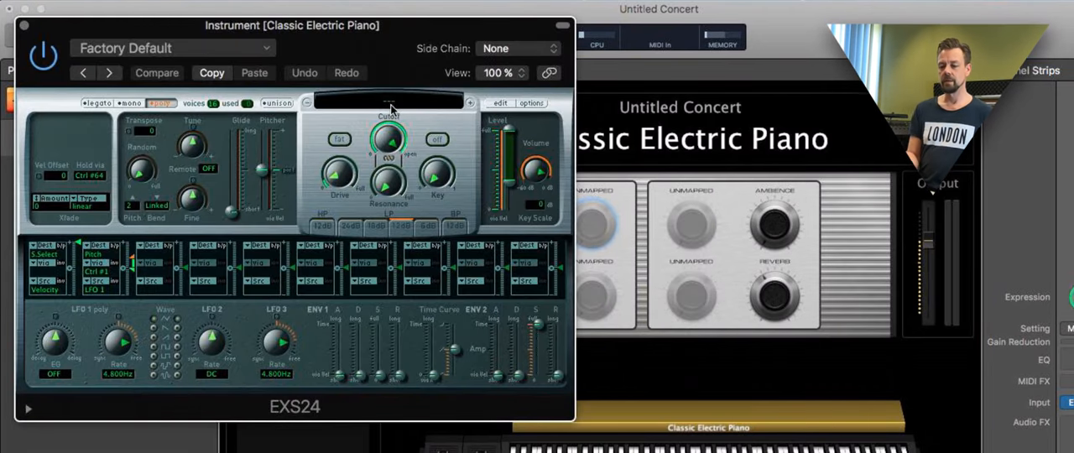
Choose Factory > Acoustic Pianos > Steinway Grand Piano as the EXS24's sampler instrument.
{"action": "left_click", "coordinate": [389, 103]}
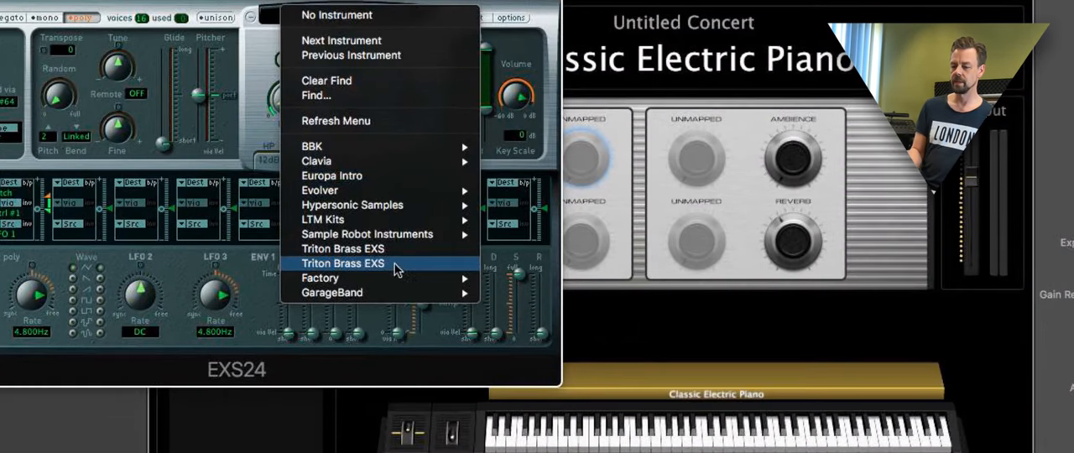
{"action": "mouse_move", "coordinate": [319, 279]}
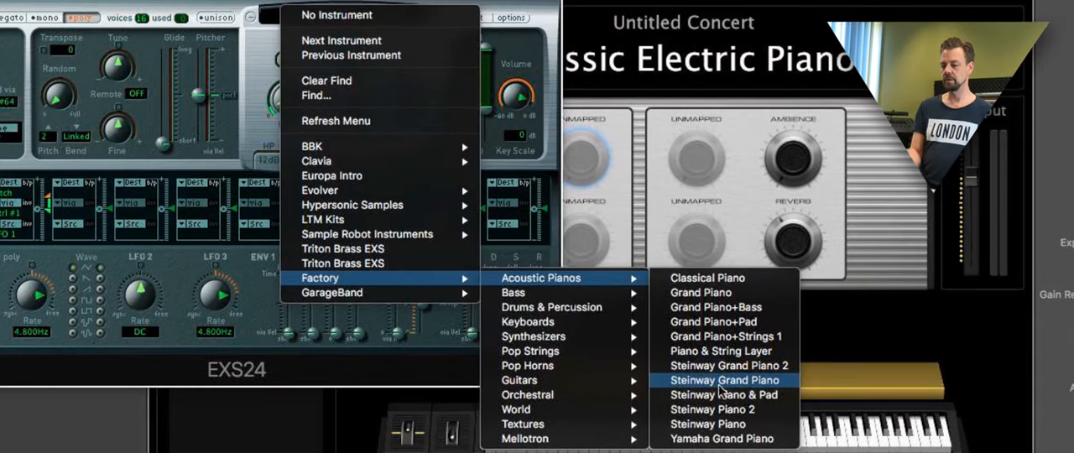
{"action": "mouse_move", "coordinate": [718, 423]}
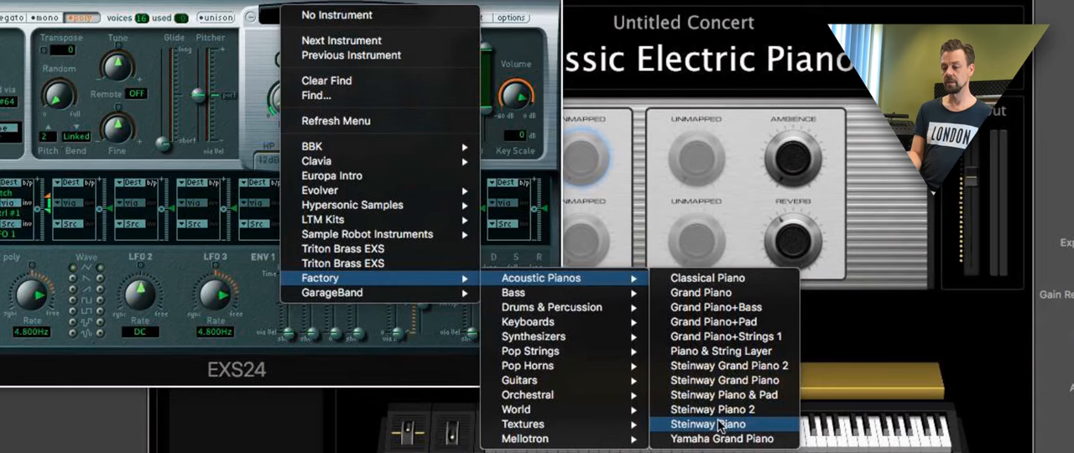
{"action": "mouse_move", "coordinate": [722, 379]}
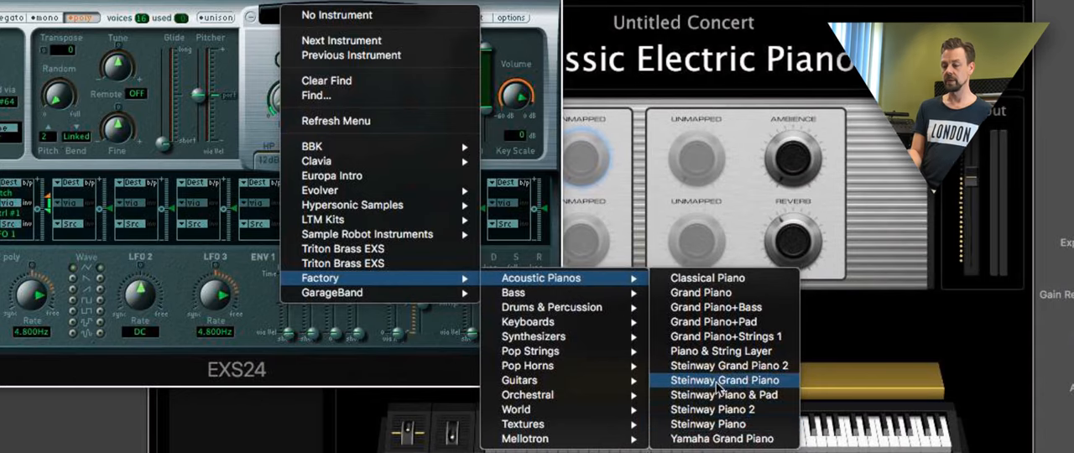
{"action": "left_click", "coordinate": [723, 379]}
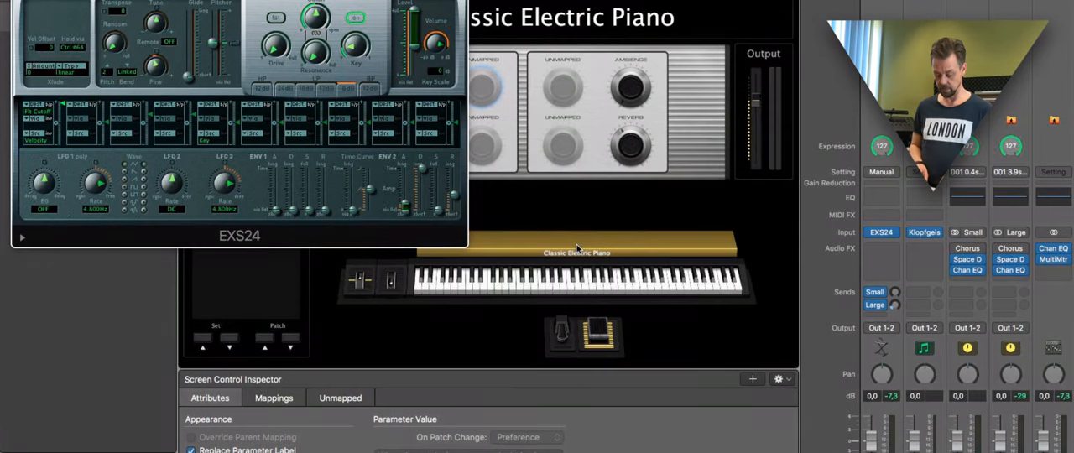